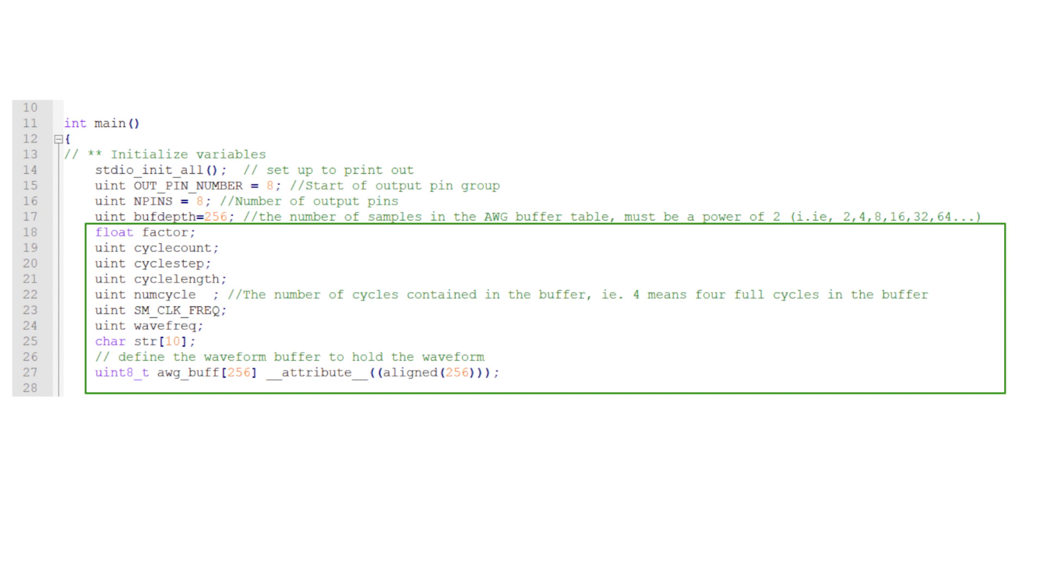
Step: Scroll AWG_1.c to line 31, highlight the 4000000 frequency value, and switch to the developer prompt
scroll("down", 3)
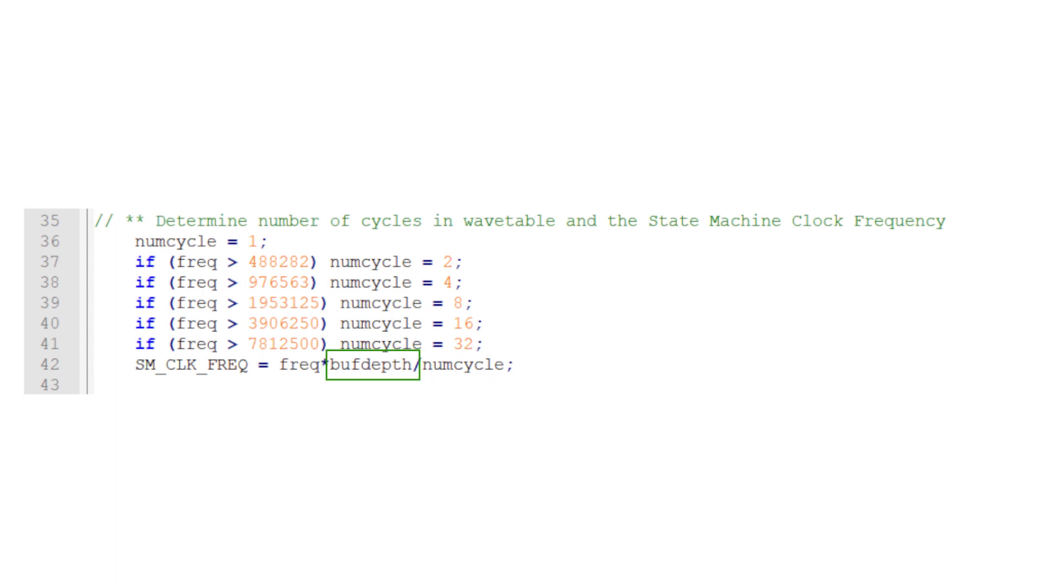
left_click(462, 365)
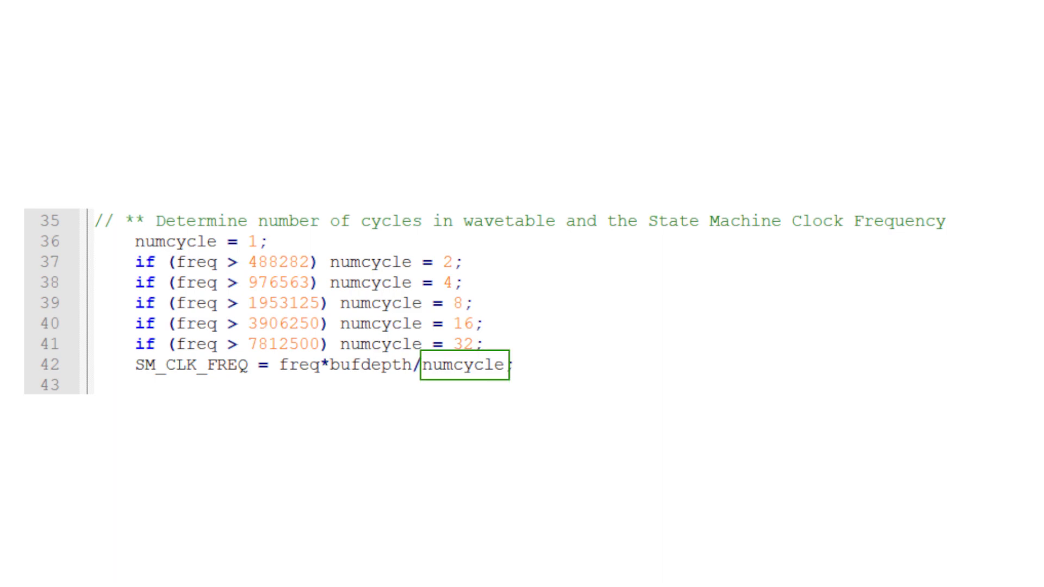
scroll("down", 3)
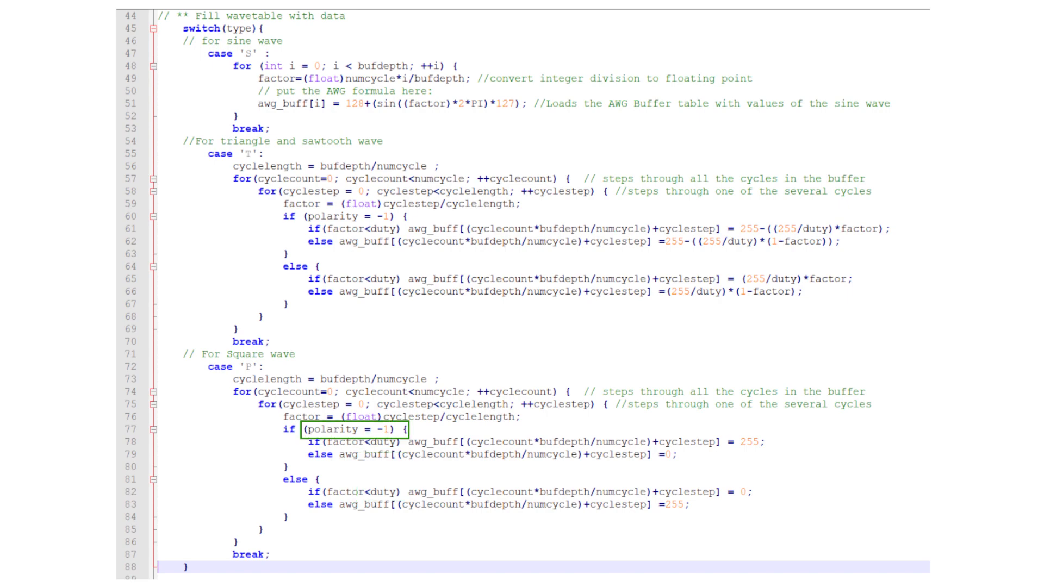
scroll("down", 3)
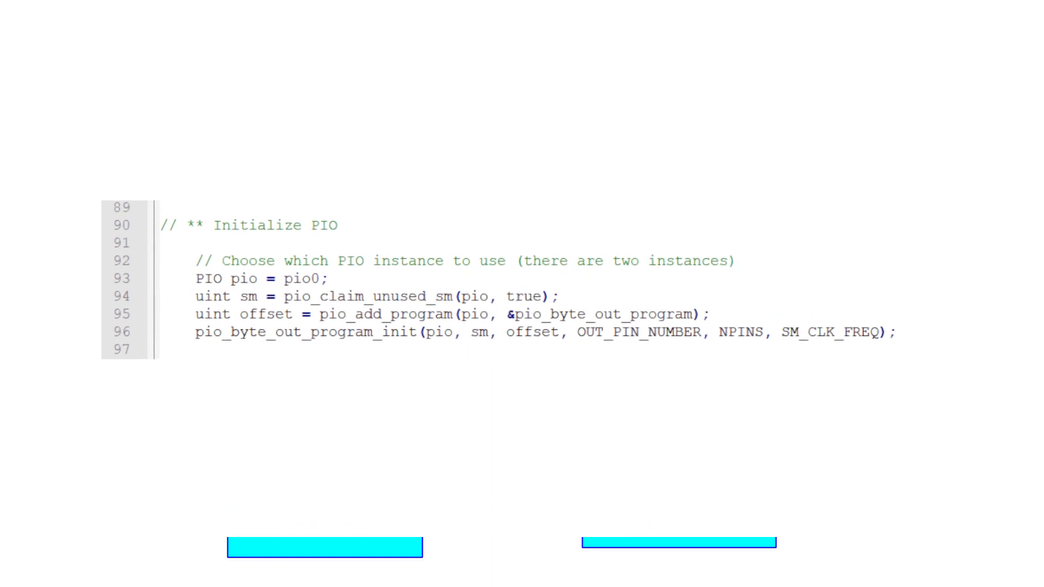
scroll("down", 3)
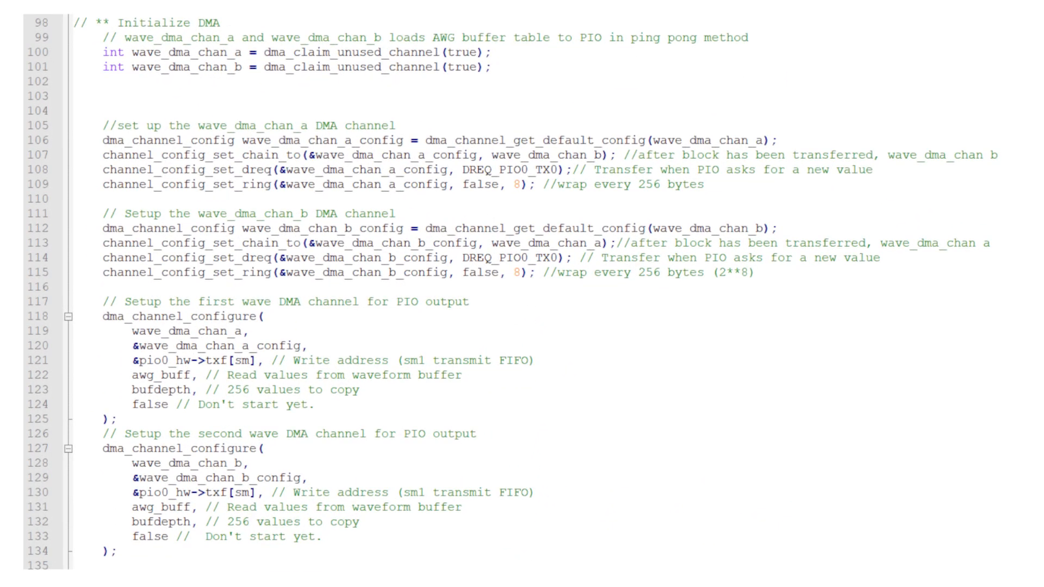
scroll("down", 3)
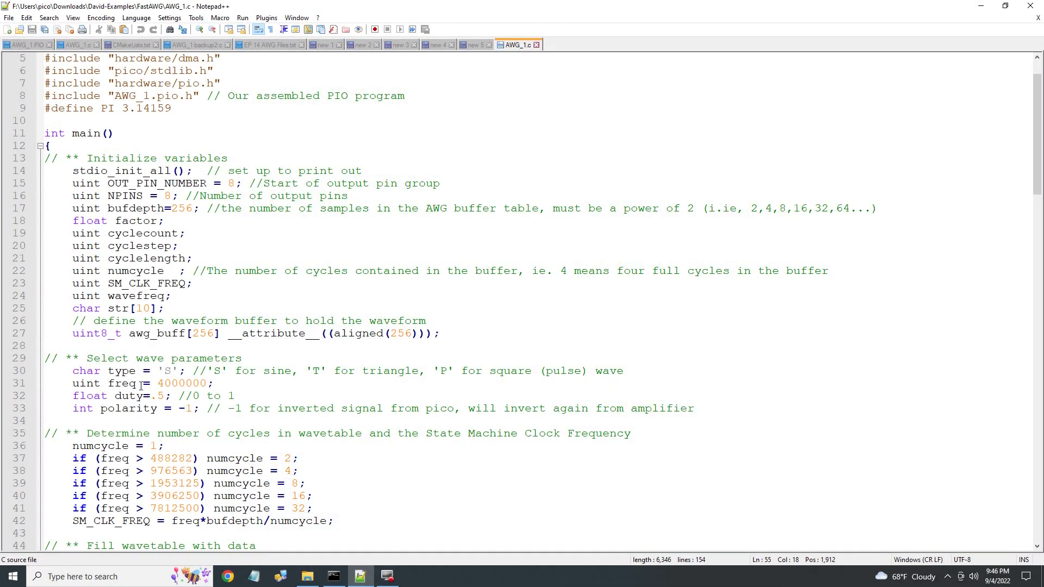
double_click(167, 371)
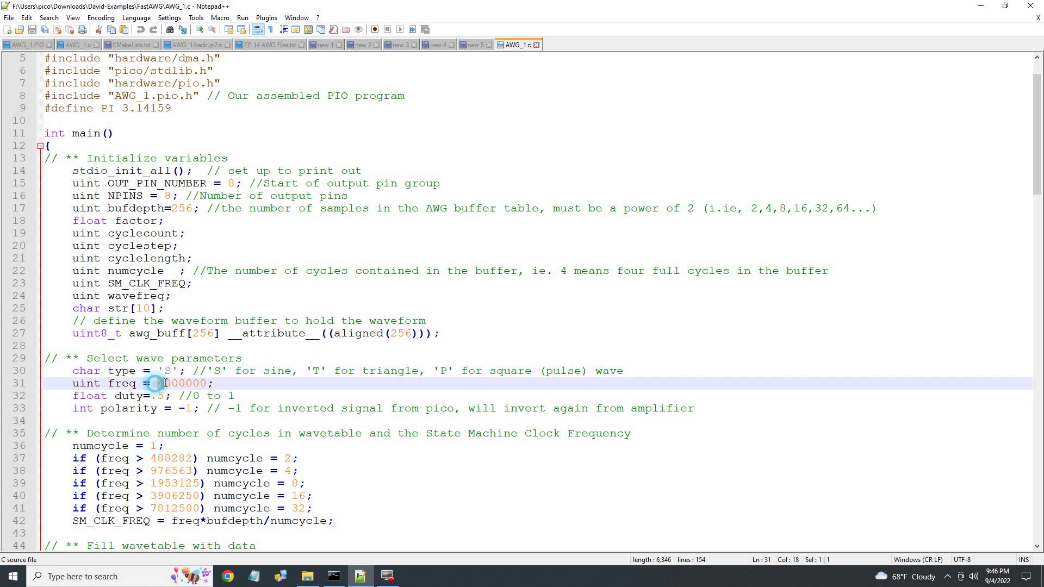
double_click(185, 383)
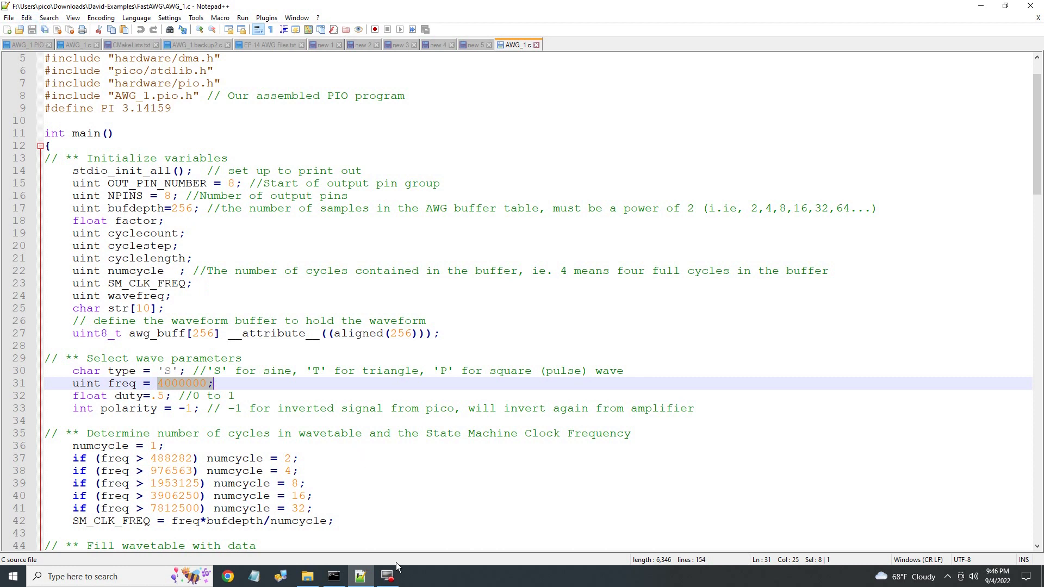
left_click(333, 577)
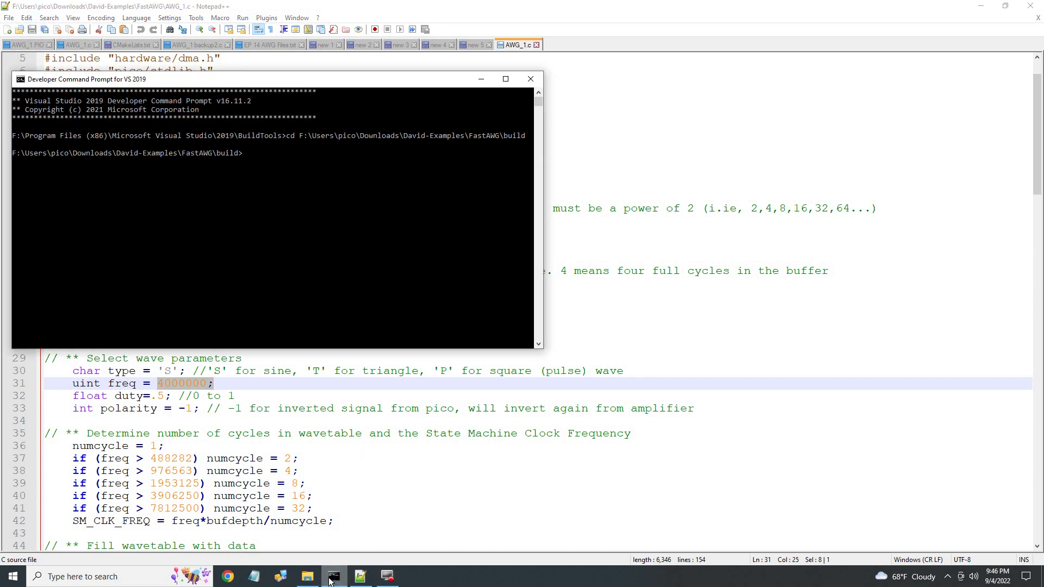
Step: Run nmake to build the AWG_1 target, then bring up the build folder in File Explorer
type("nmak")
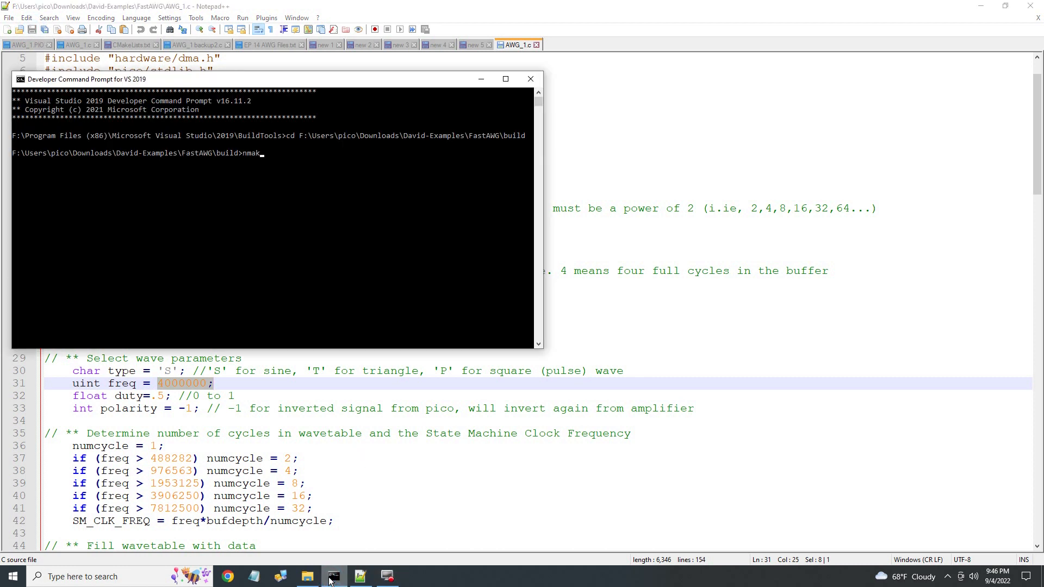
key("Return")
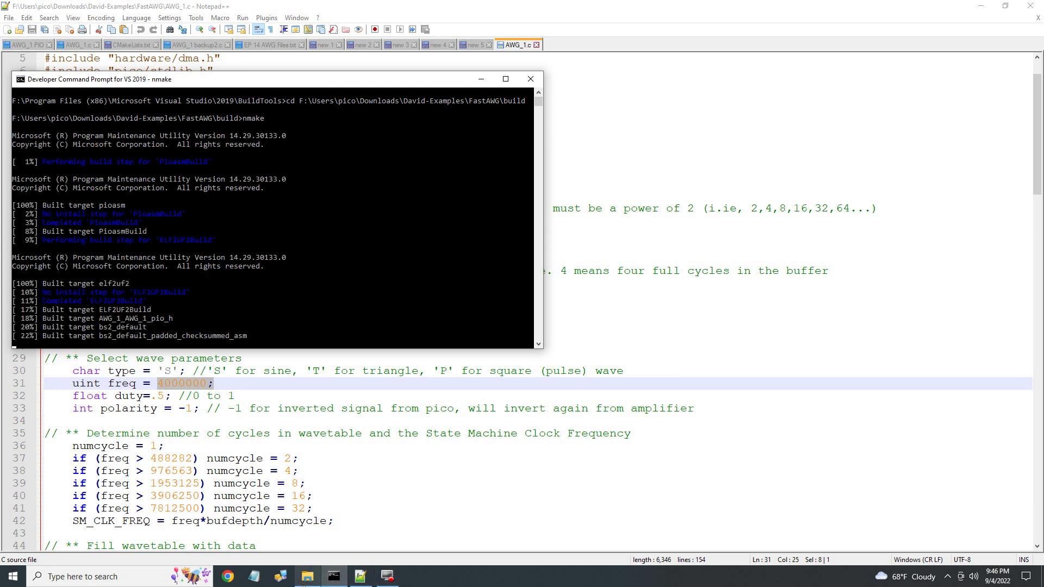
left_click(305, 576)
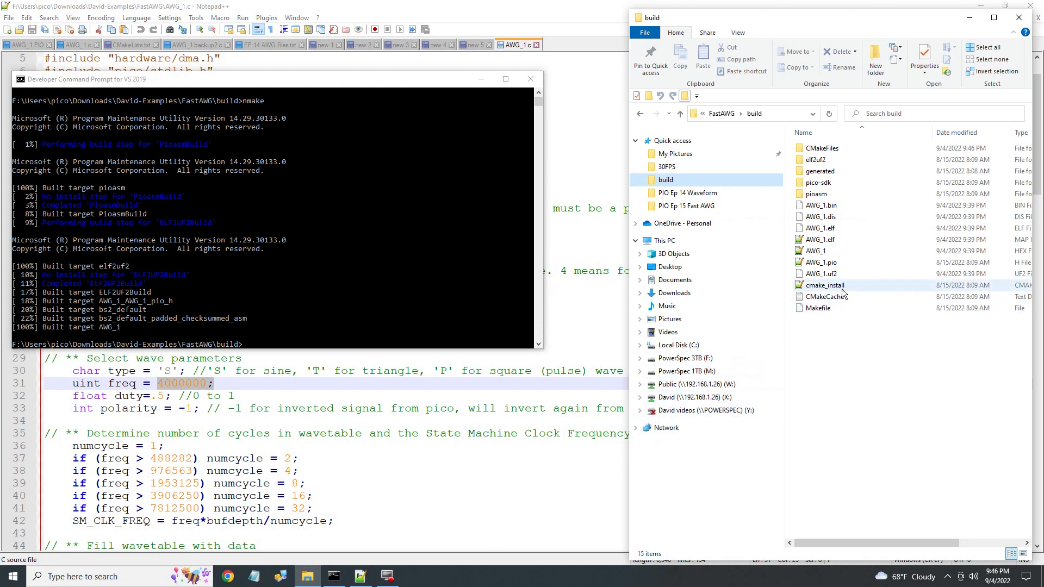
mouse_move(824, 285)
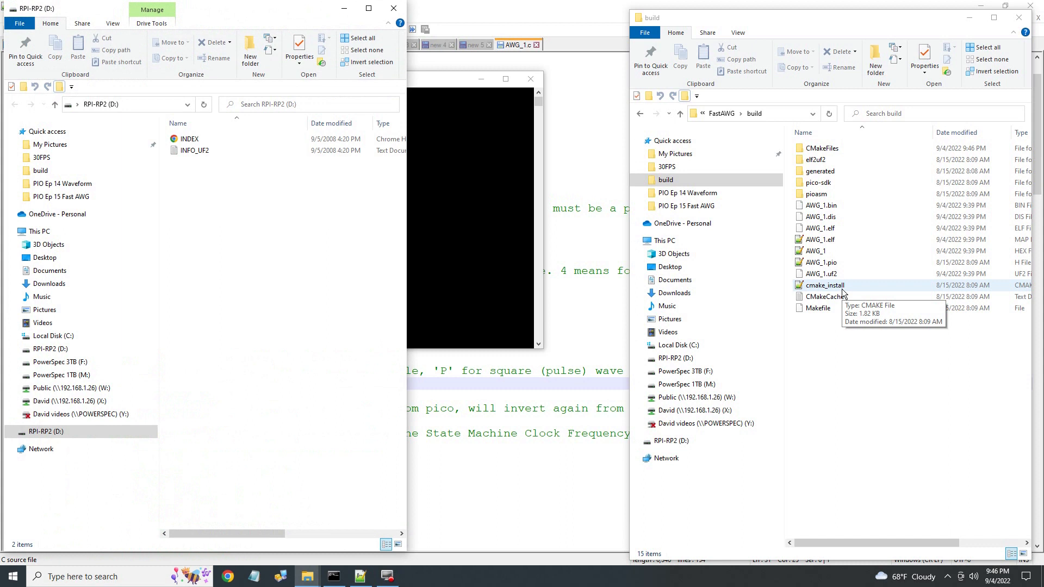
Step: Select the AWG_1.uf2 firmware file in the build folder
left_click(824, 274)
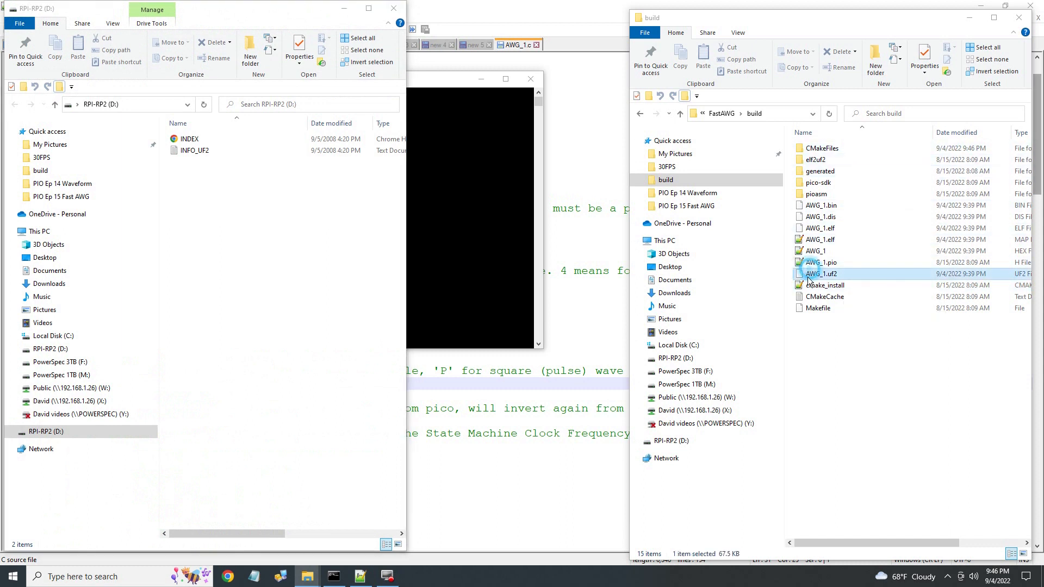